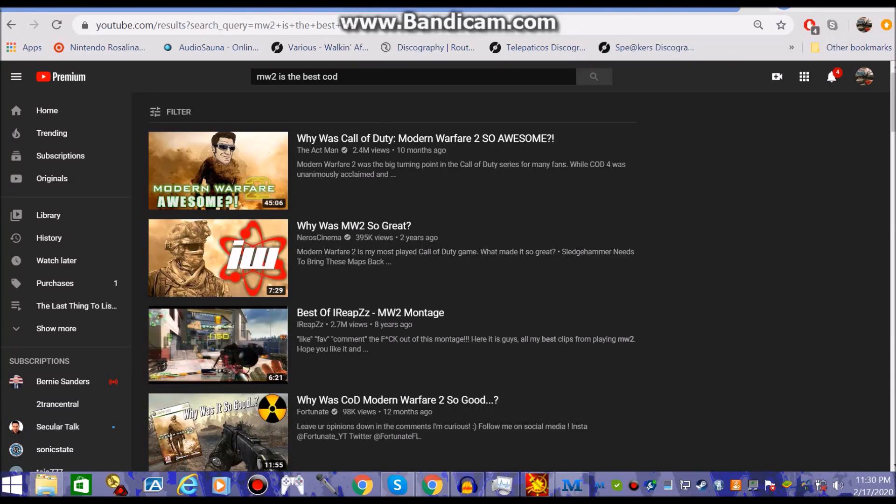
mouse_move(217, 258)
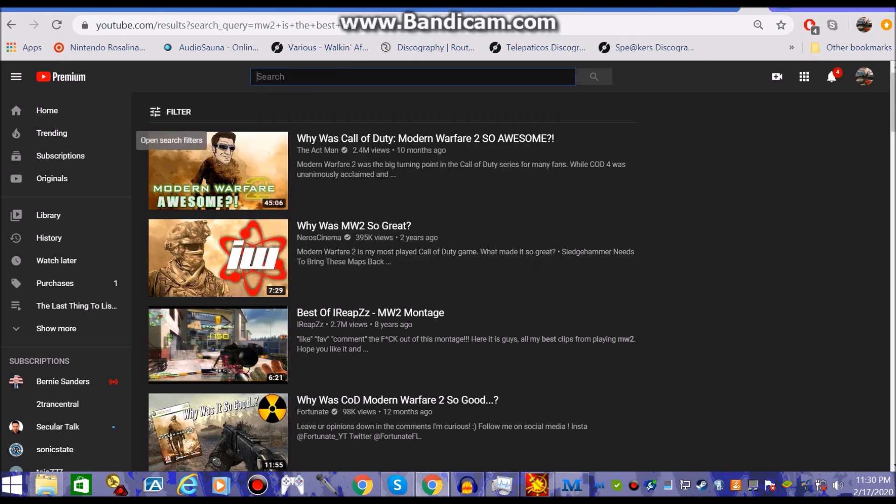
Search YouTube for '2trancentral' by picking the suggestion after typing '2trance'.
click(411, 76)
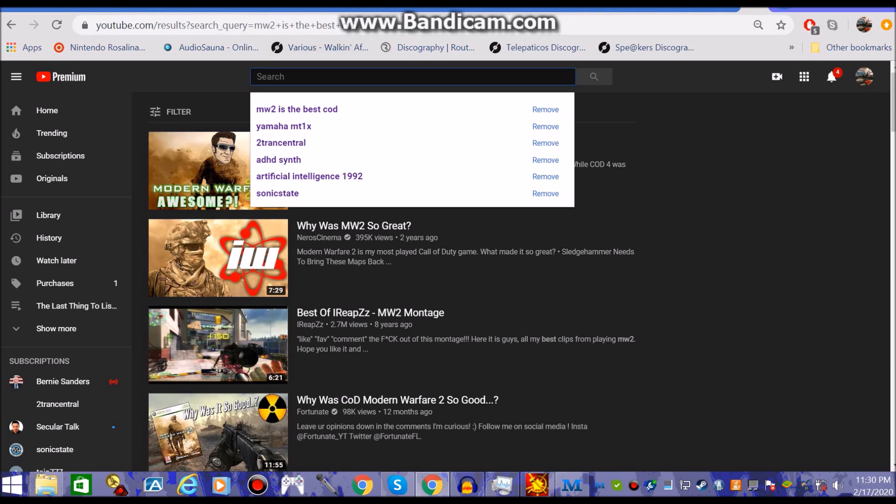
text(2t)
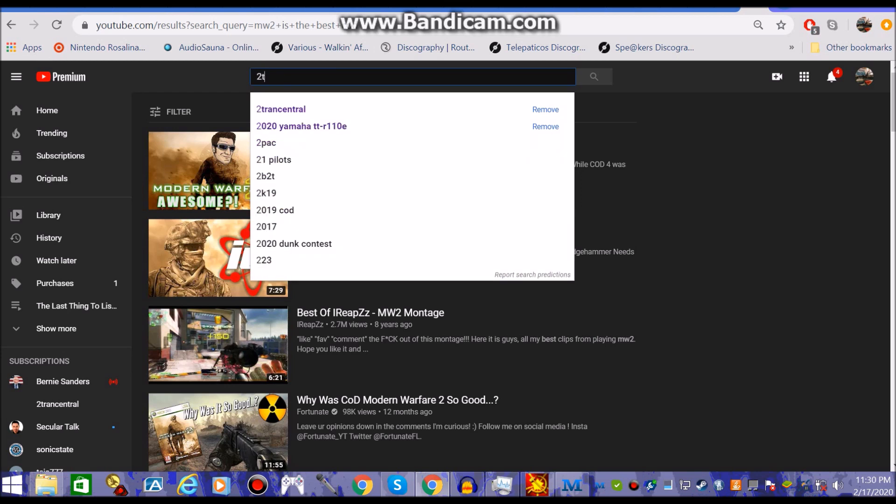
text(rance)
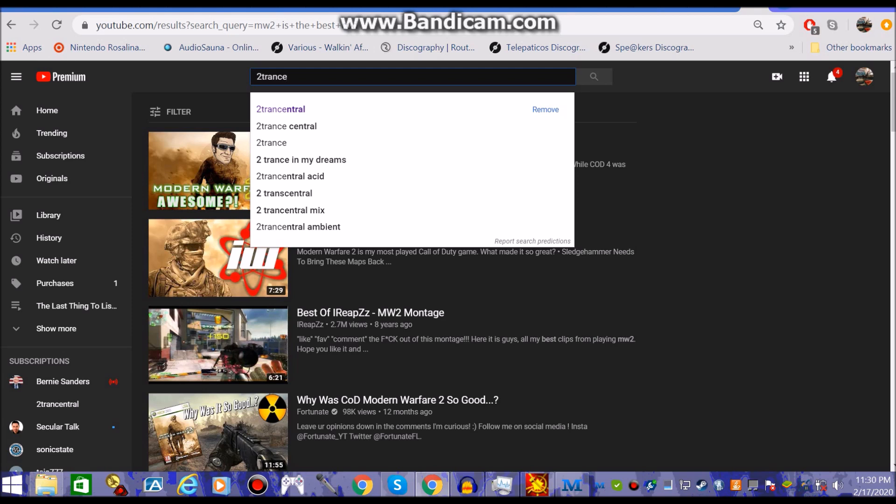
click(280, 109)
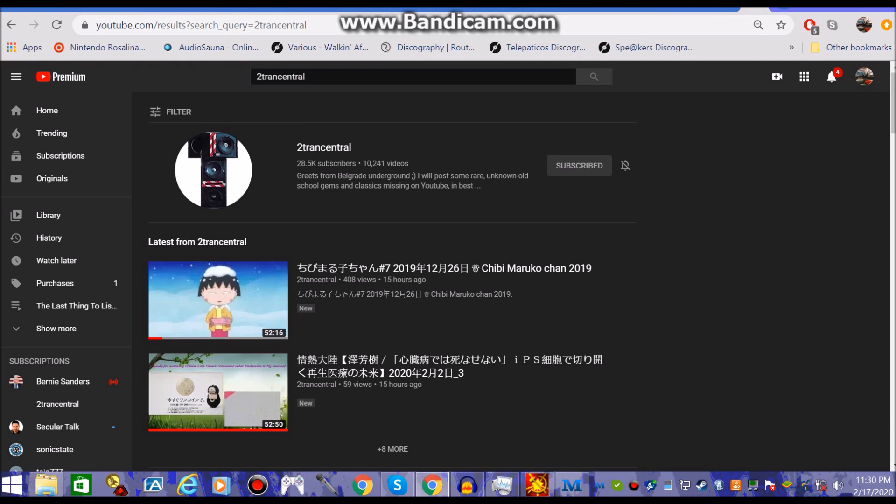
mouse_move(57, 403)
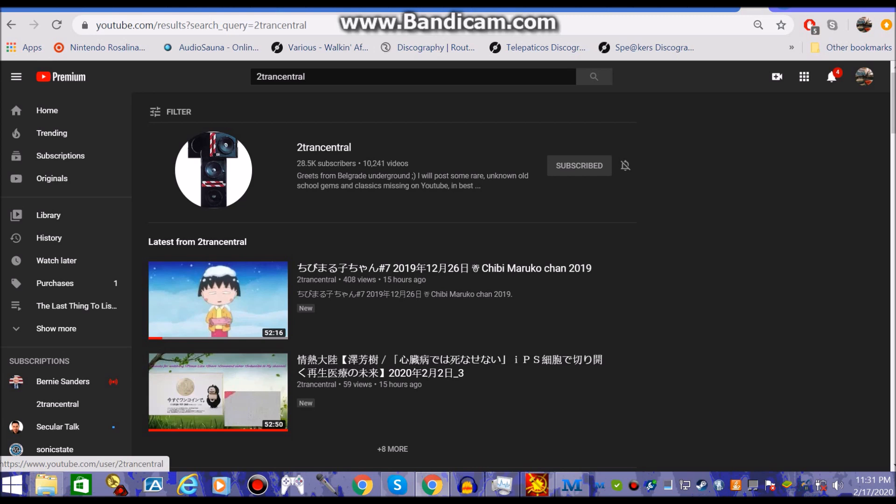
mouse_move(217, 393)
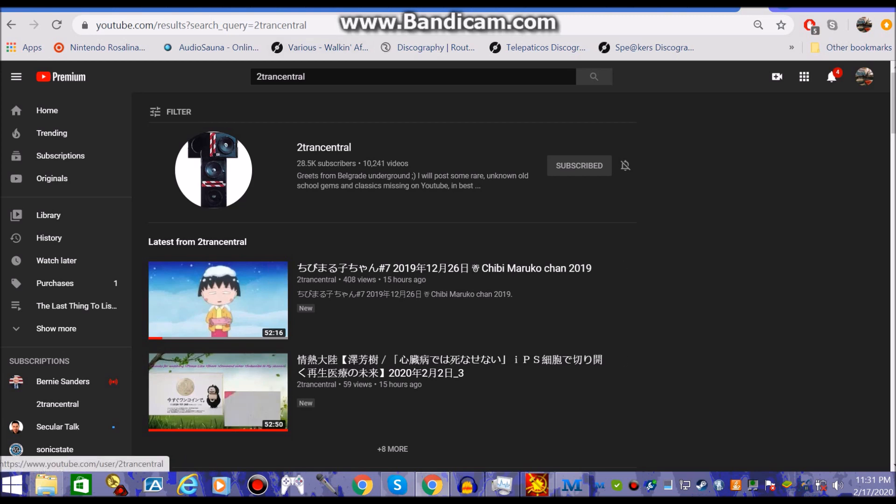
Open the 2trancentral channel page and scroll down its Home tab to the playlists.
click(323, 147)
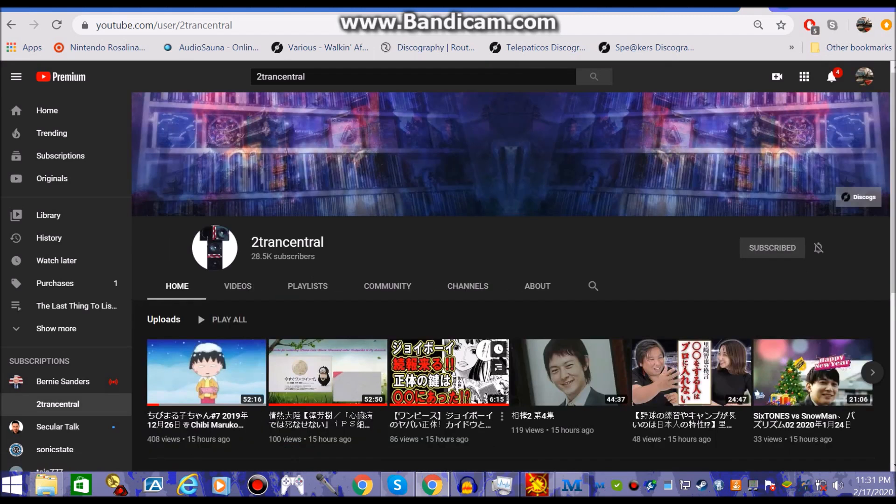
scroll(down, 3)
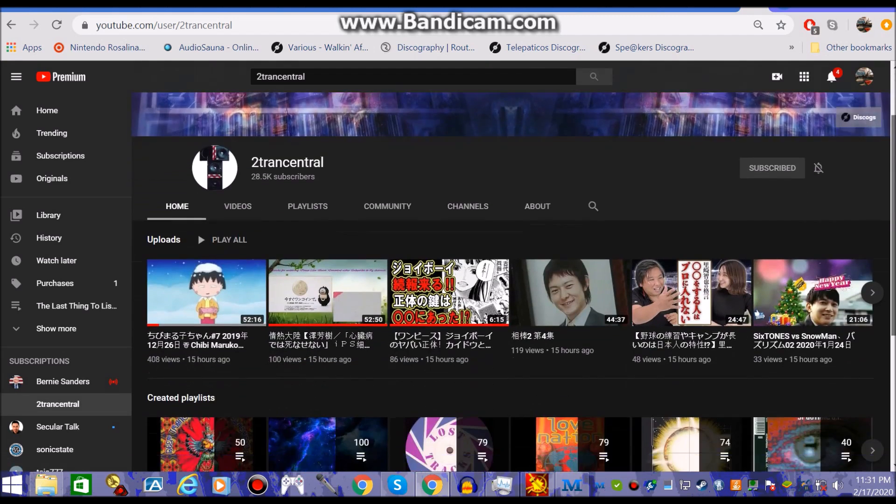
scroll(down, 3)
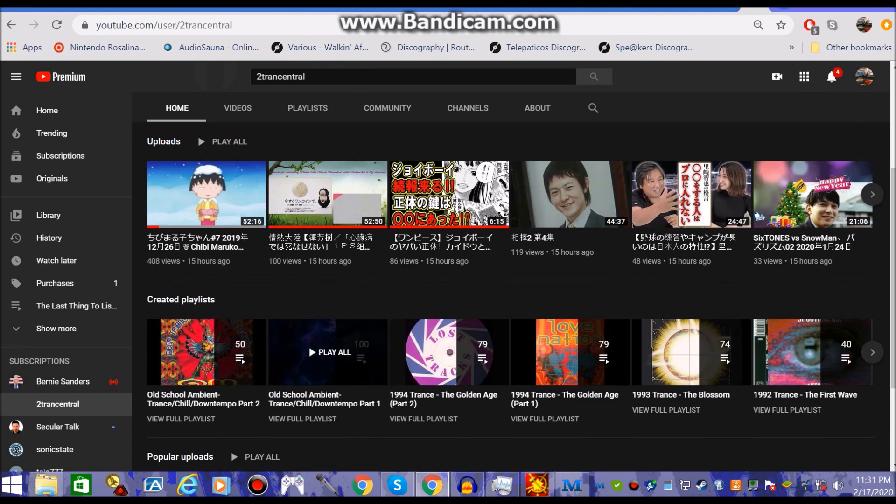
mouse_move(452, 194)
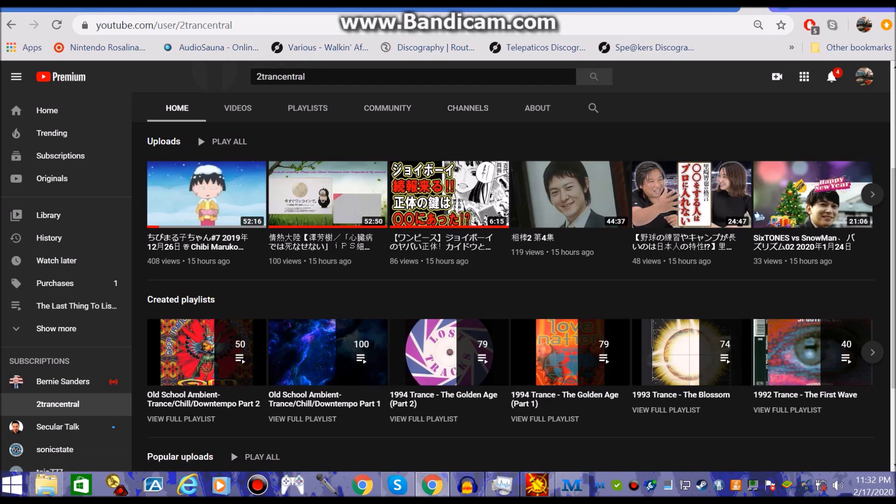
click(236, 108)
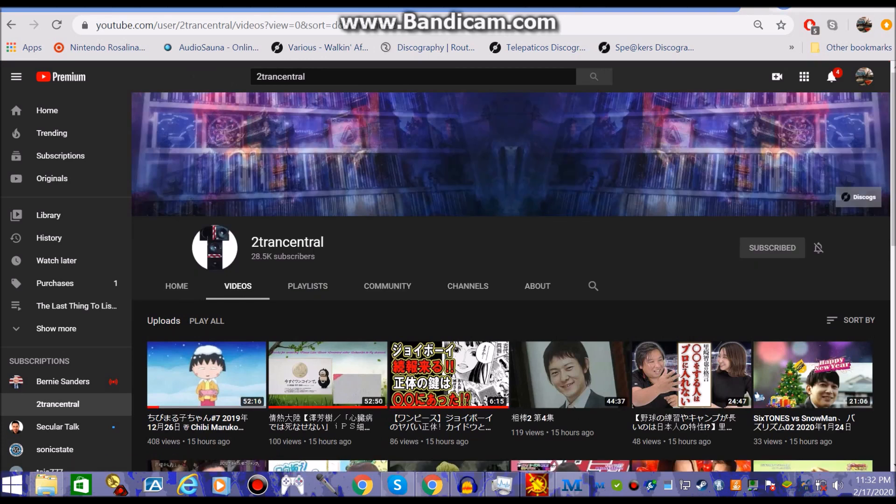
scroll(down, 3)
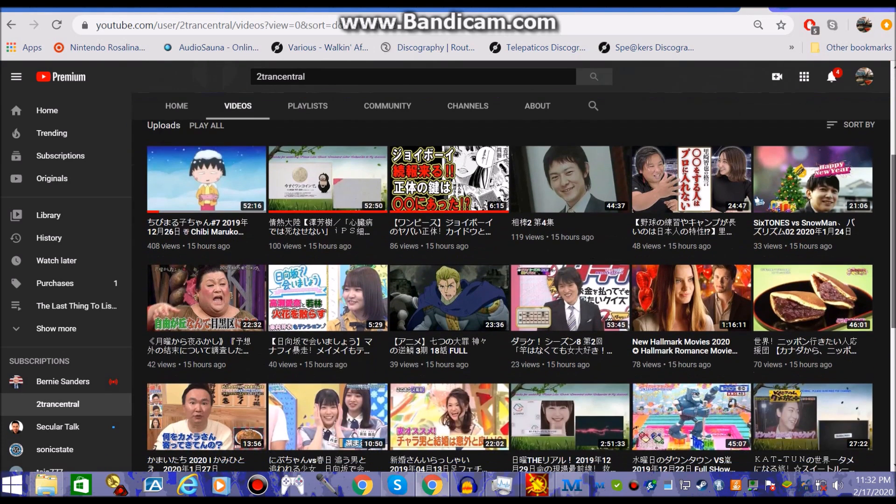
scroll(down, 3)
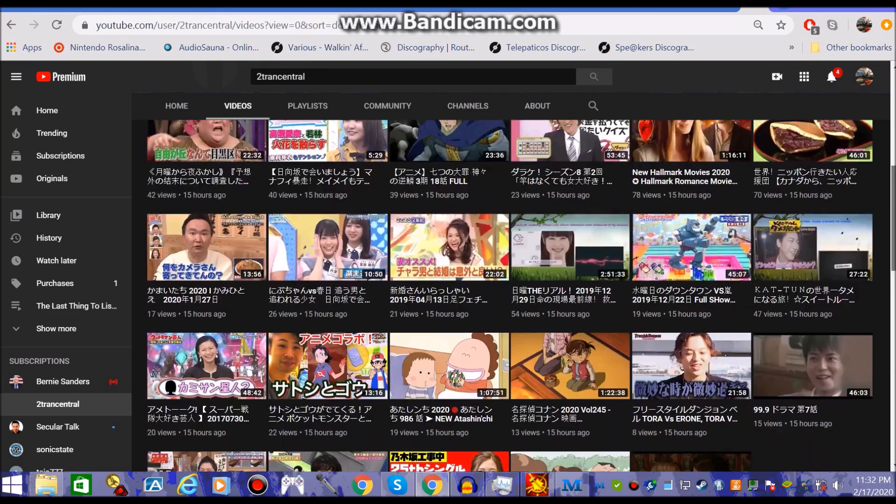
scroll(down, 3)
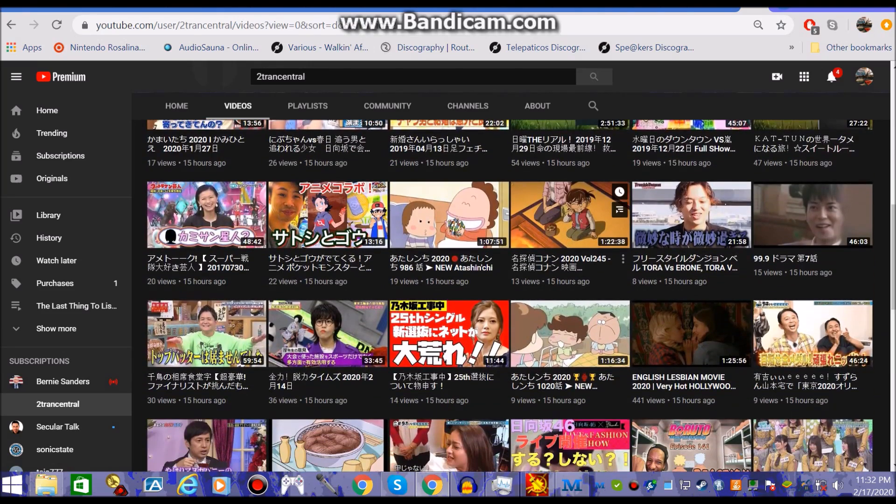
mouse_move(567, 214)
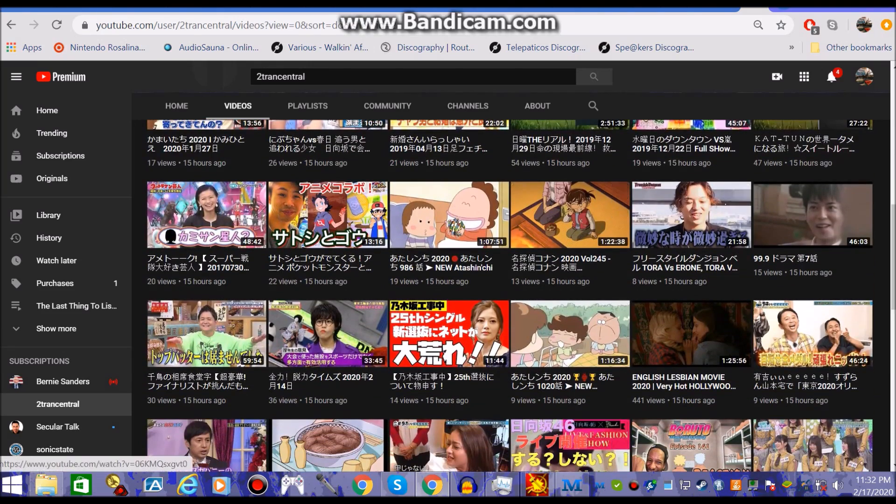
scroll(down, 3)
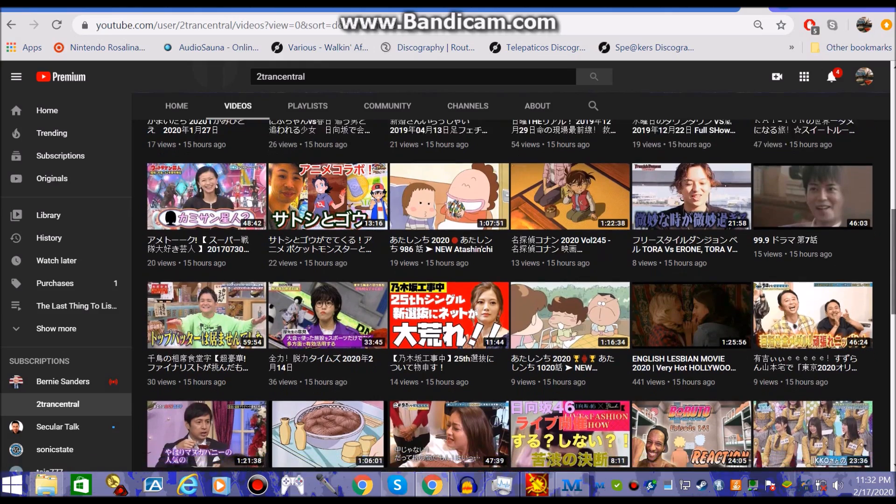
scroll(down, 3)
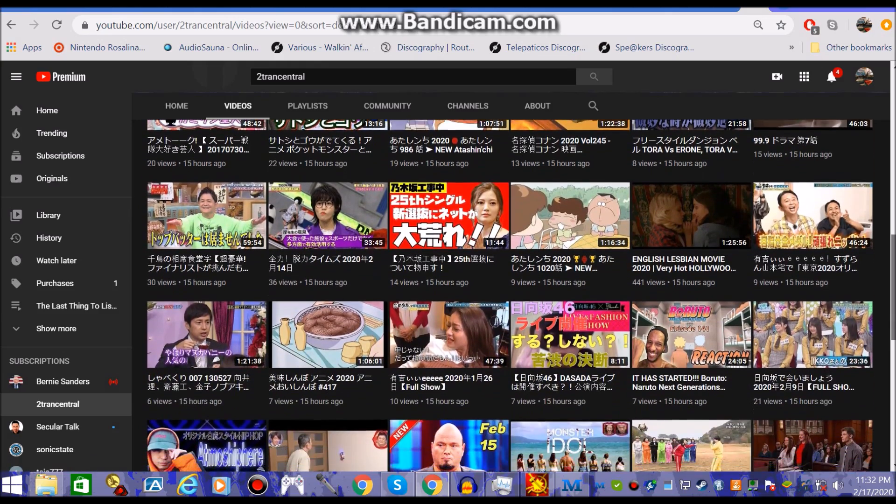
scroll(down, 3)
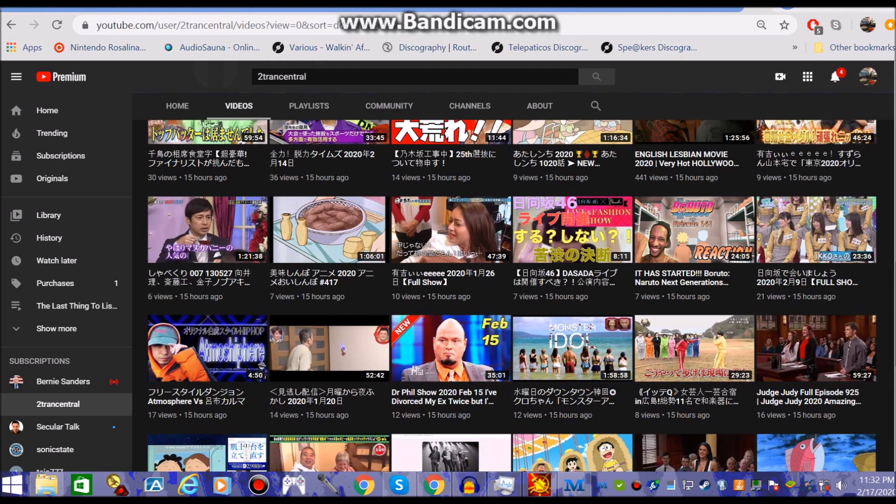
scroll(down, 3)
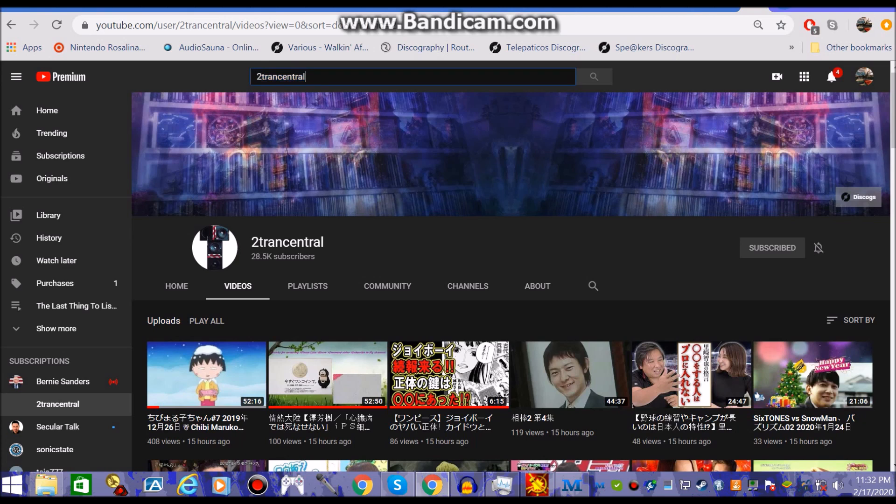
Search '2trancentral red shift' and open the 'Centuras - Red Shift (1994)' video.
text(red)
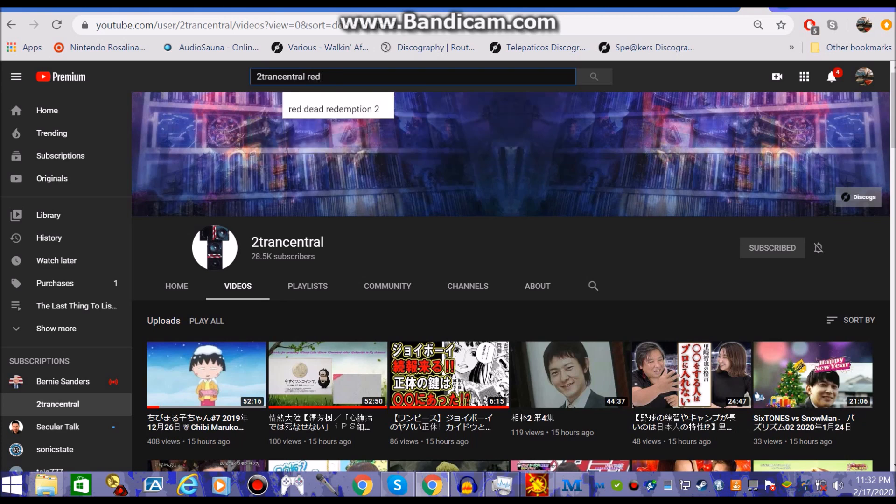
text(shift)
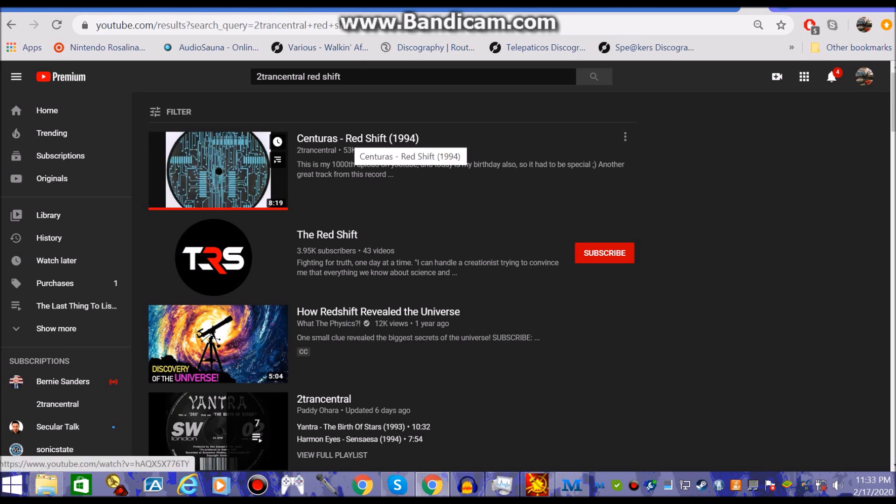
click(356, 138)
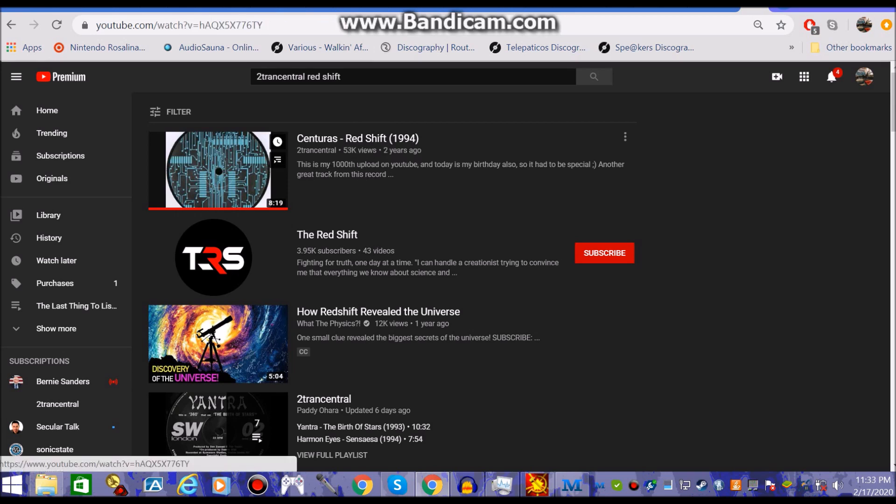
Pause 'Centuras - Red Shift (1994)' at 0:00, read the description, and scroll back up.
click(217, 171)
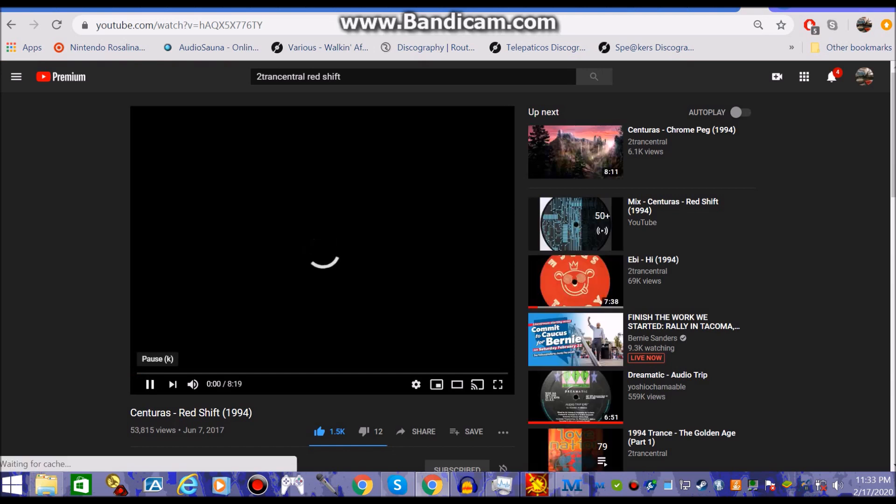
click(150, 385)
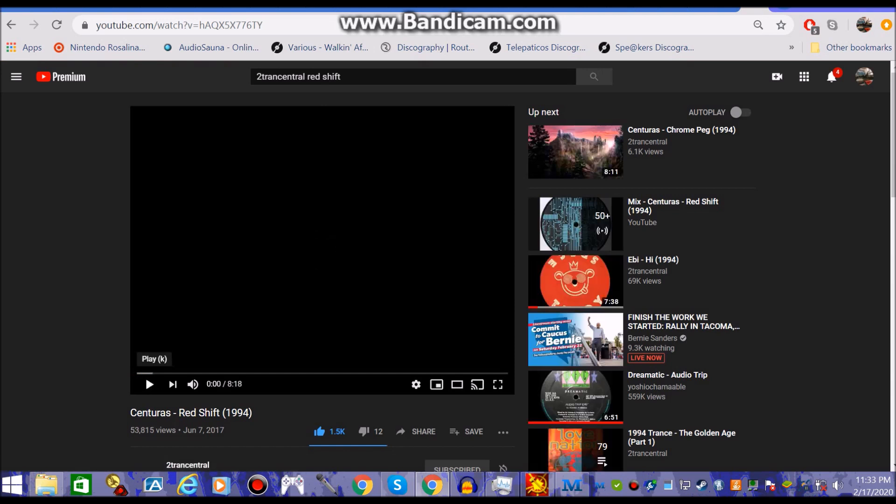
click(322, 249)
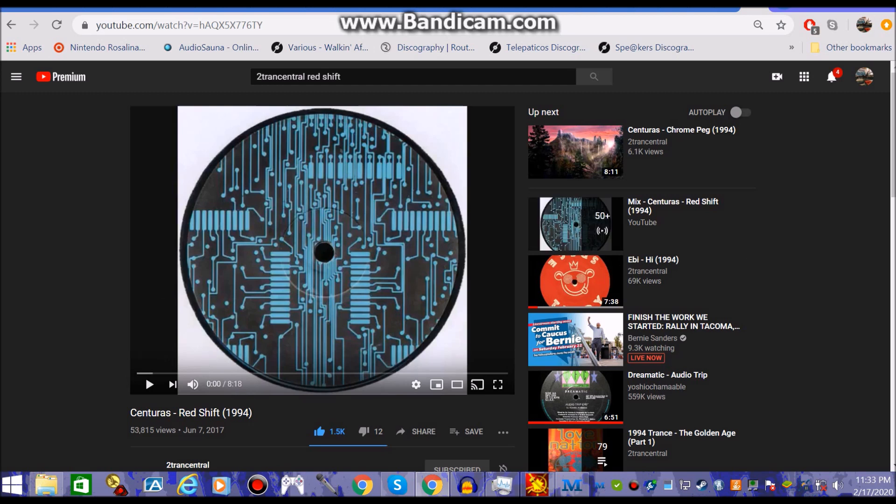
scroll(down, 3)
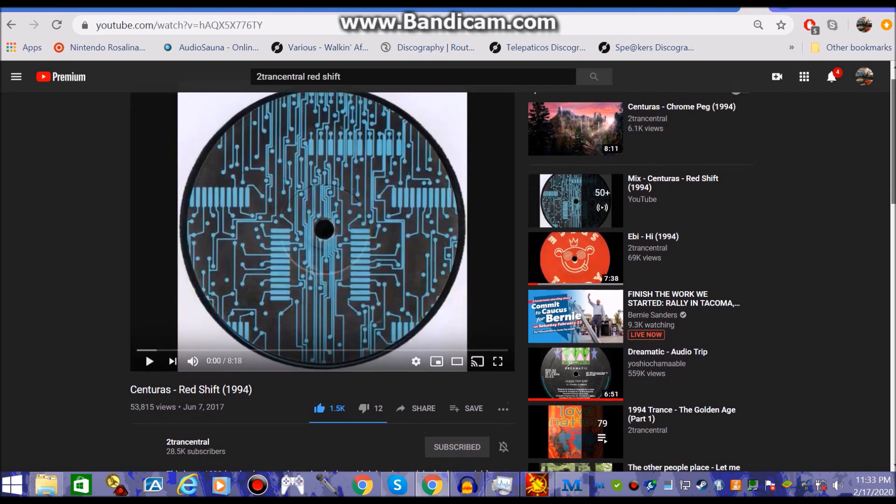
scroll(up, 3)
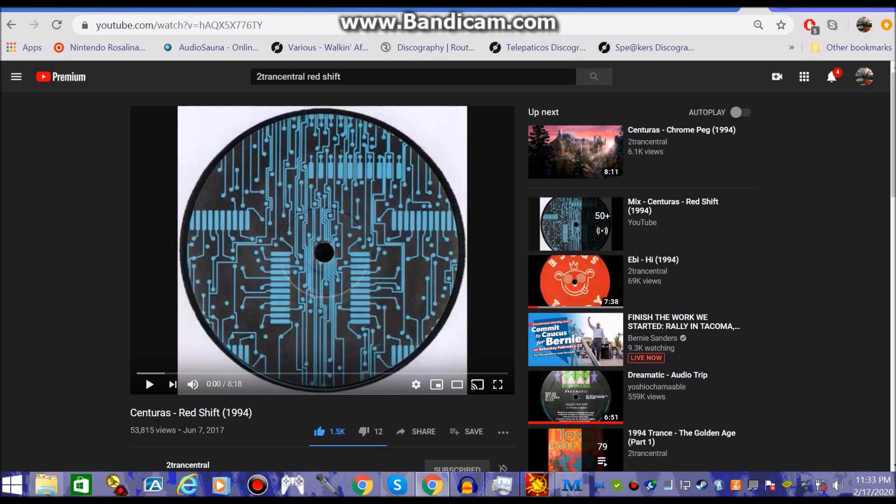
scroll(down, 3)
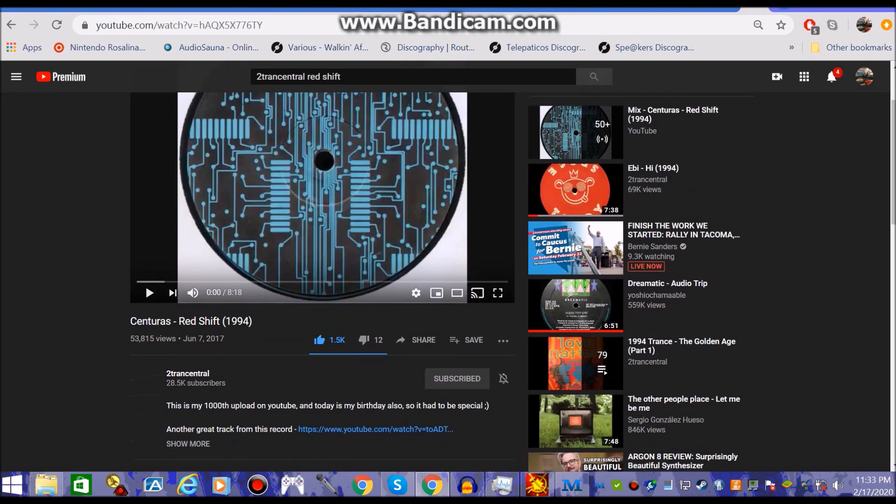
mouse_move(575, 363)
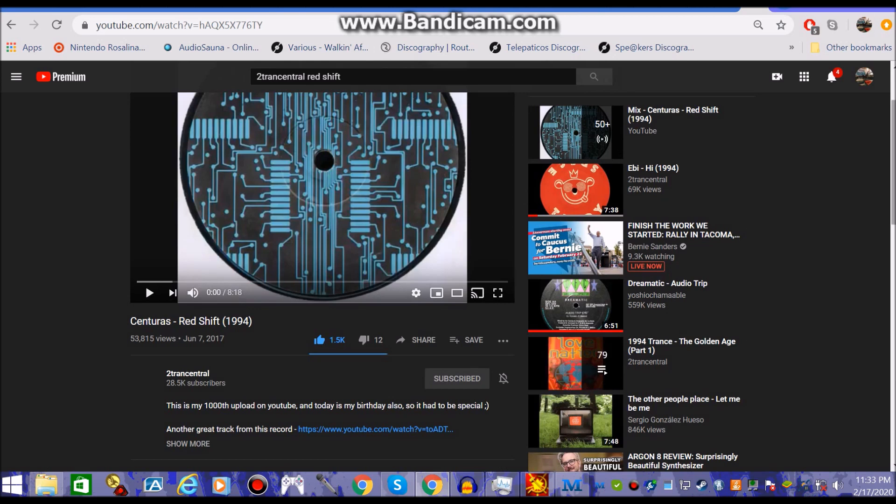
scroll(up, 3)
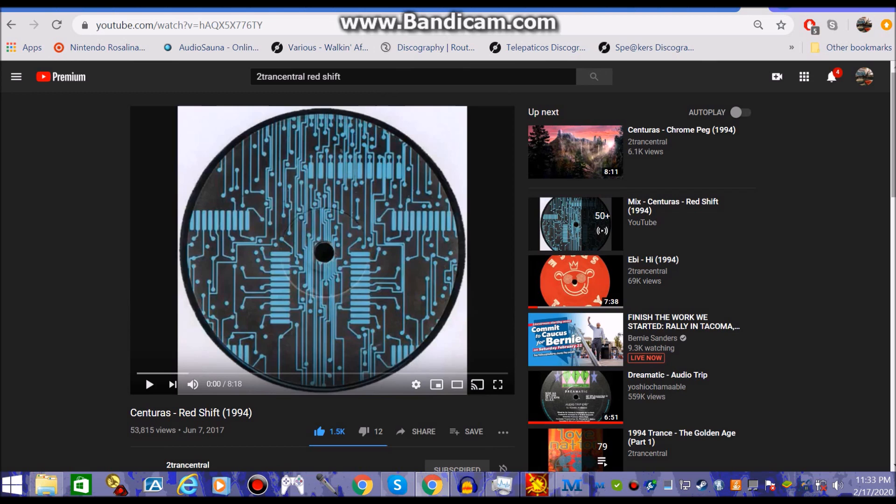
mouse_move(187, 465)
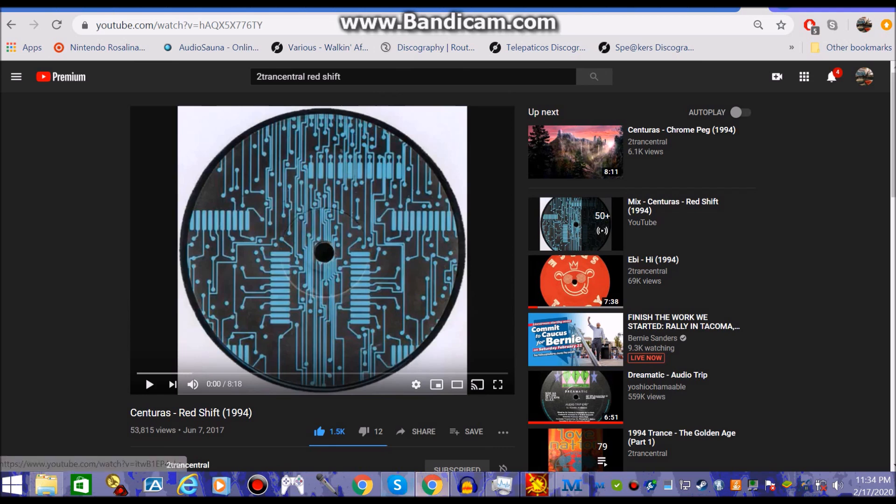